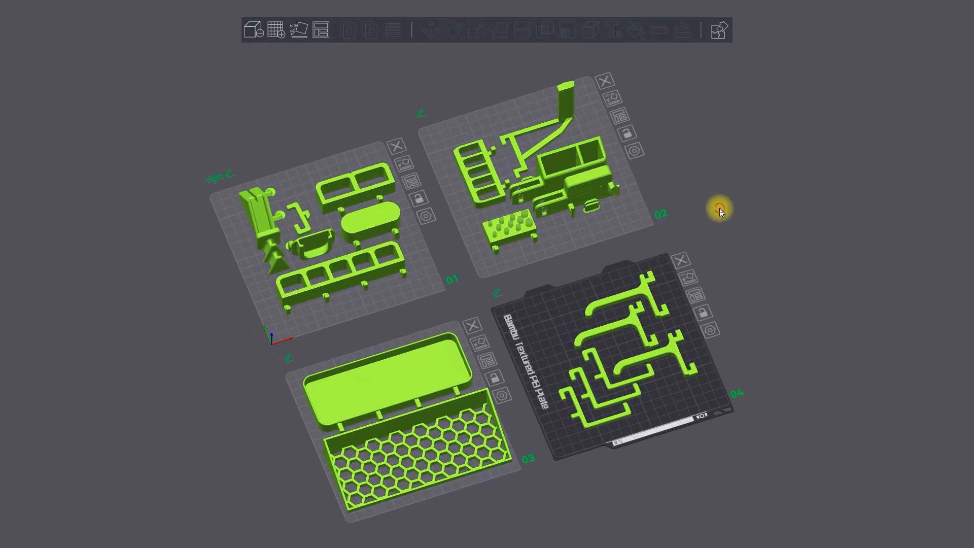
Orbit the 3D view to see the four plates of green parts from a lower, tilted angle.
left_click_drag(719, 210, 740, 177)
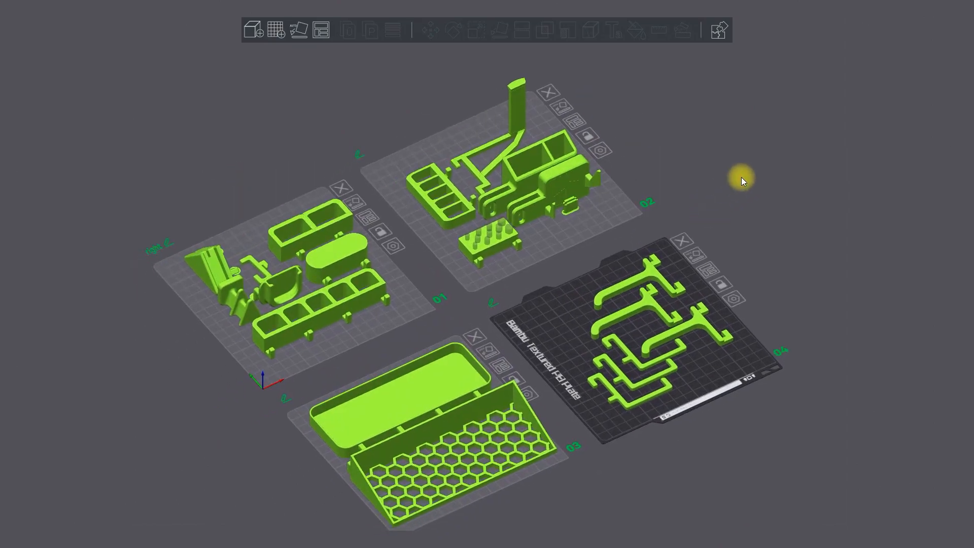